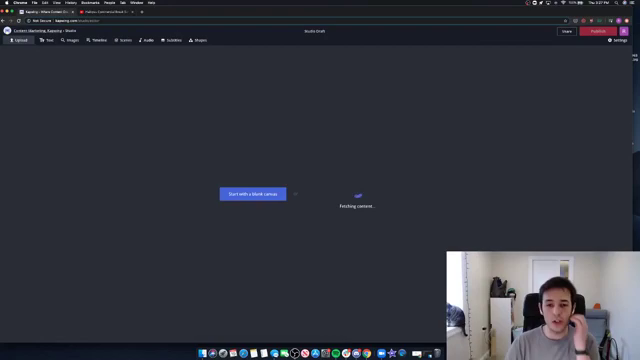
Import the YouTube link into a new Kapwing trim project.
click(256, 192)
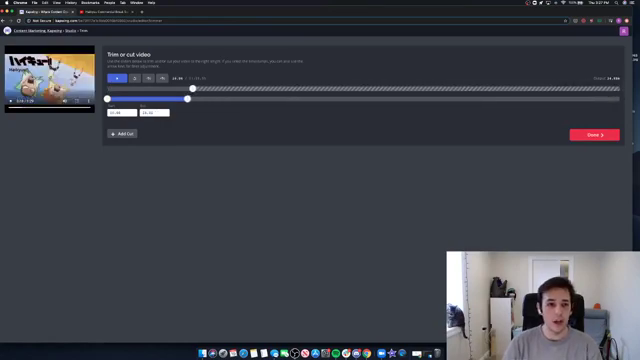
Set the clip's start and end trim points to a short section and finish the cut with Done.
drag(188, 100, 120, 100)
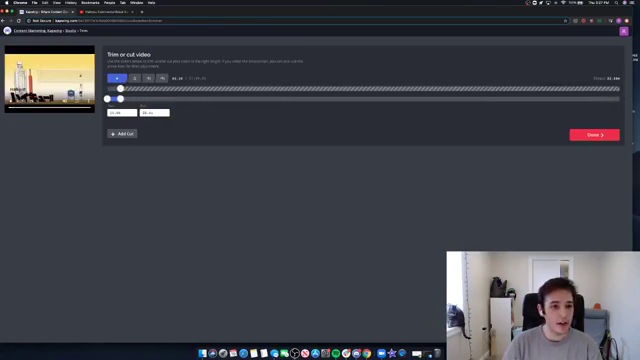
drag(118, 88, 132, 88)
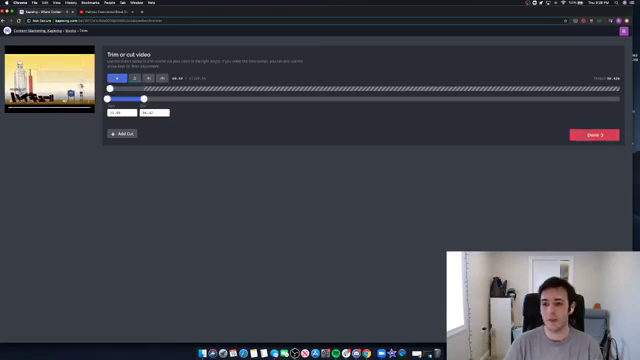
click(588, 132)
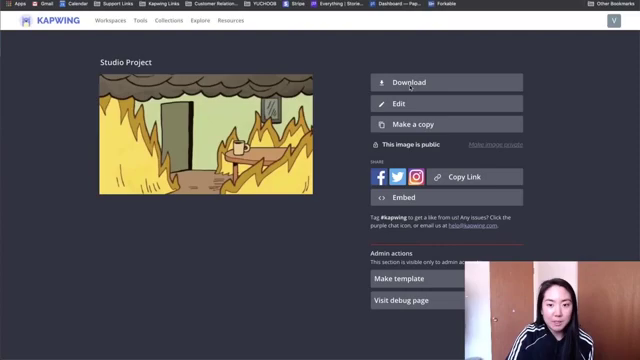
Download the finished burning-room Studio Project image to the computer.
click(408, 82)
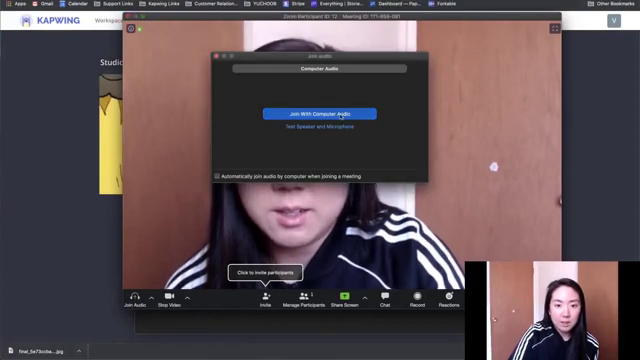
Join with computer audio and add the downloaded image as a new Zoom virtual background.
click(312, 110)
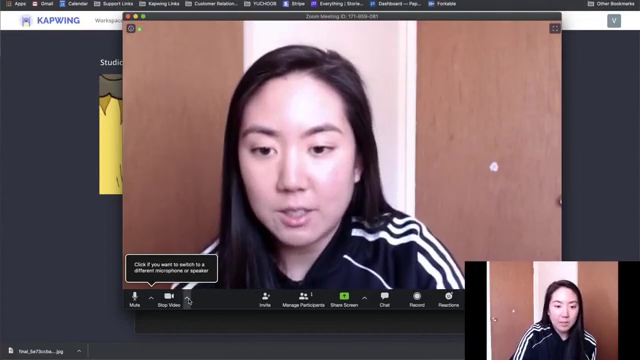
click(188, 302)
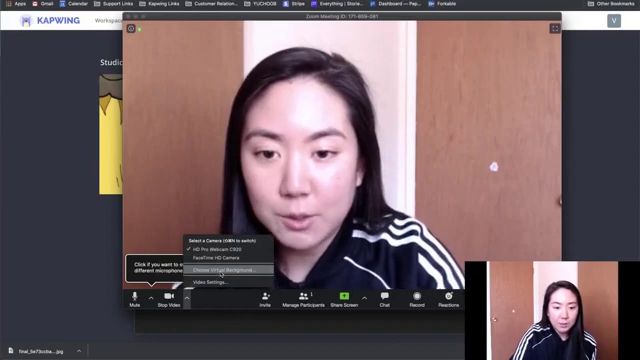
click(212, 270)
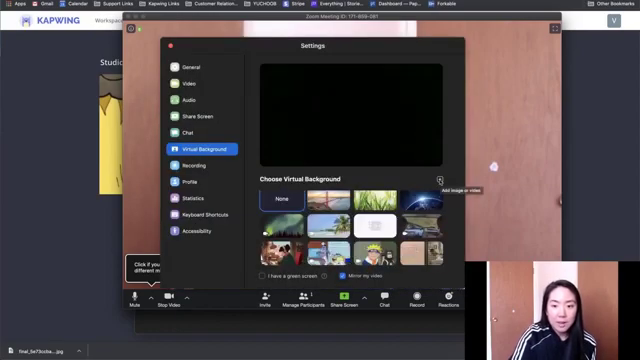
click(460, 192)
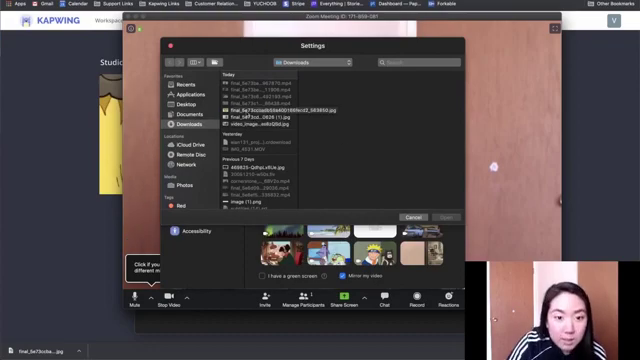
click(412, 216)
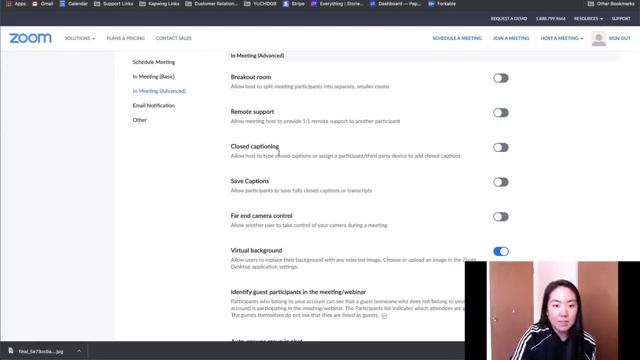
mouse_move(228, 262)
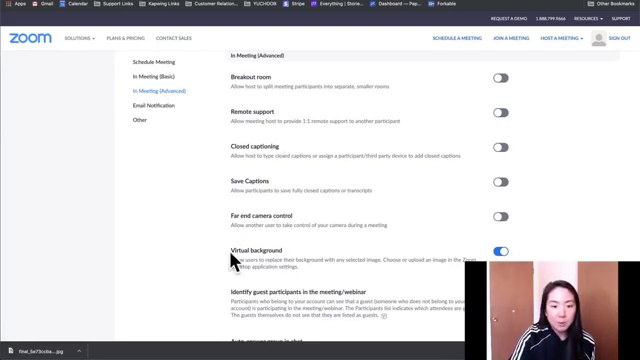